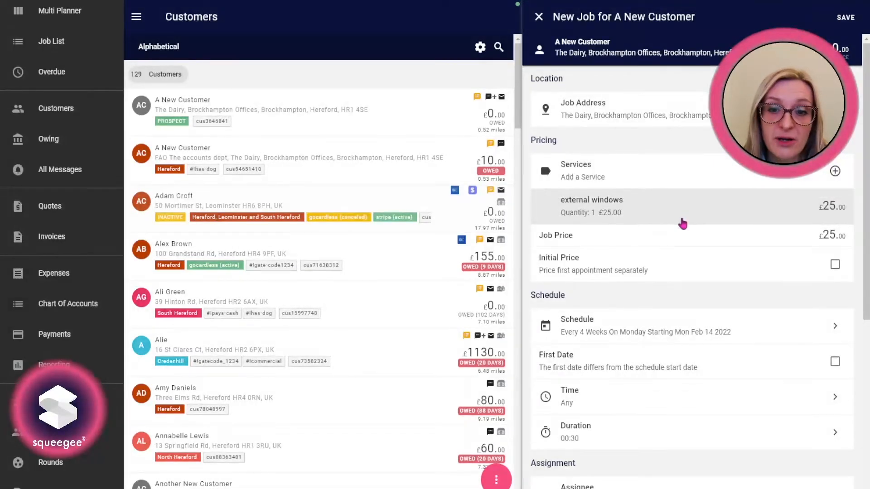
{"action": "mouse_move", "coordinate": [659, 218]}
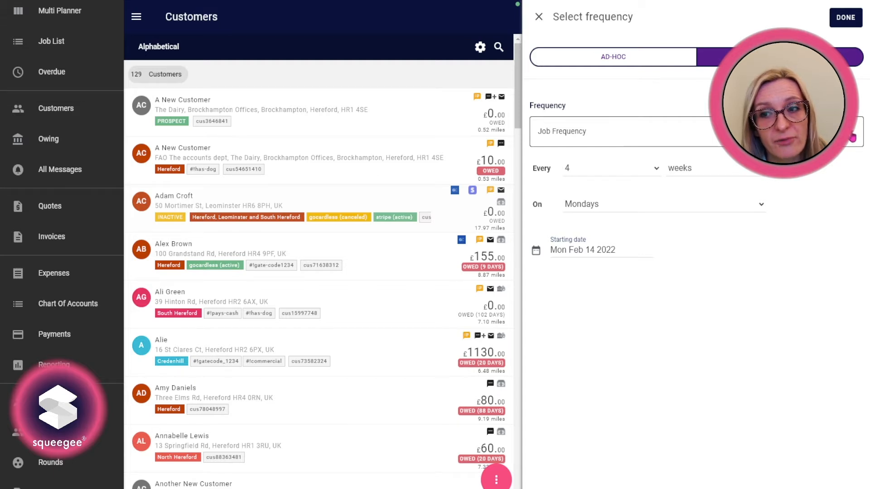
- Show the round-based frequency choices: Brockhampton, Hereford and Credenhill
{"action": "left_click", "coordinate": [627, 132]}
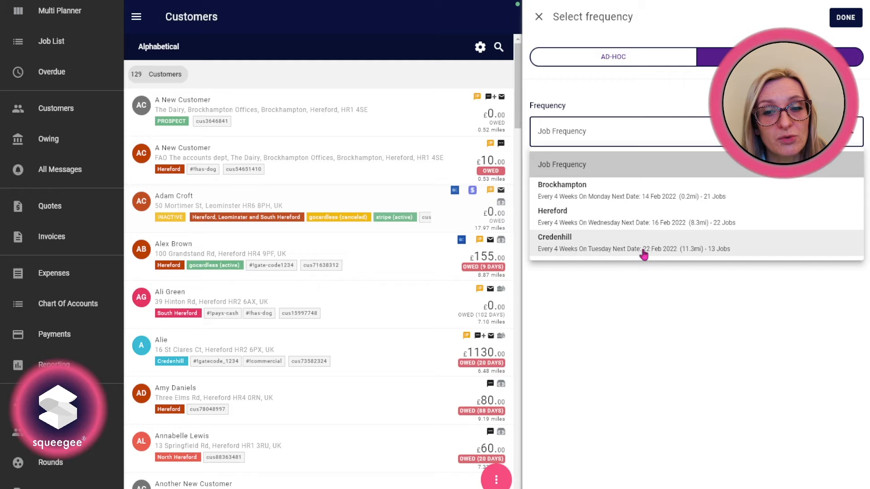
{"action": "mouse_move", "coordinate": [574, 196]}
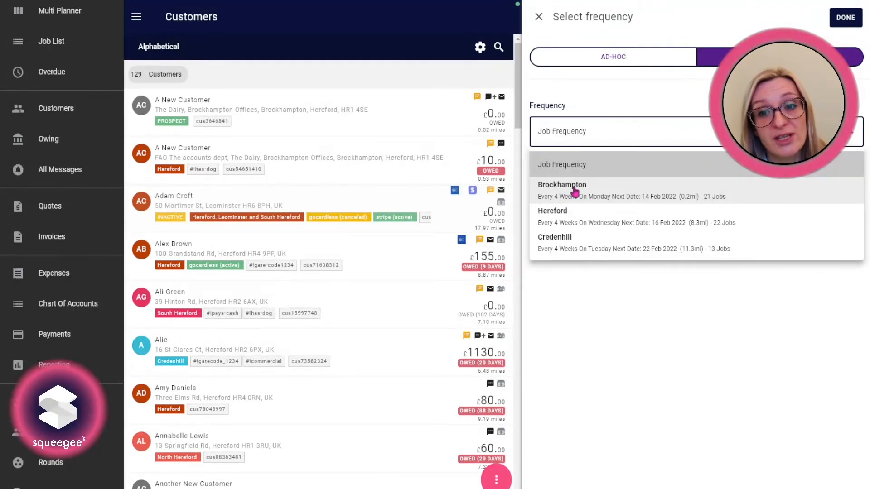
- Choose Brockhampton (Every 4 Weeks On Monday) as the job frequency
{"action": "left_click", "coordinate": [570, 190]}
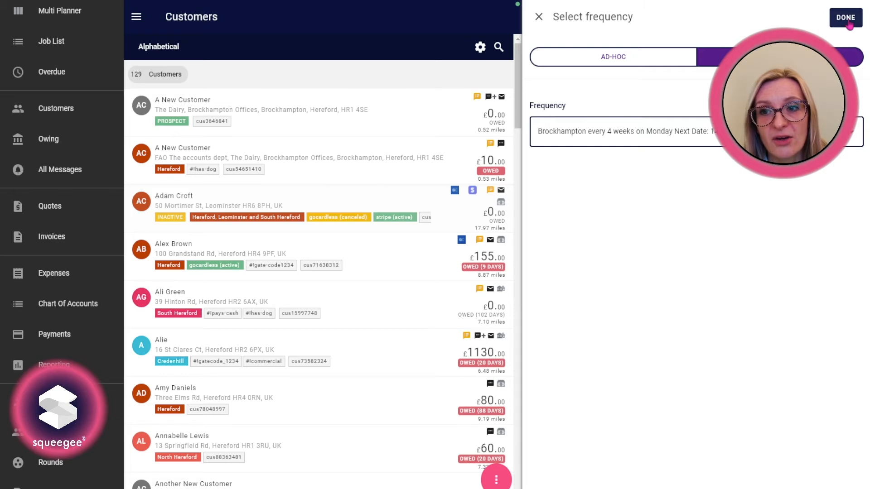
- Confirm the frequency and review the job's schedule and Brockhampton round assignment
{"action": "left_click", "coordinate": [844, 14]}
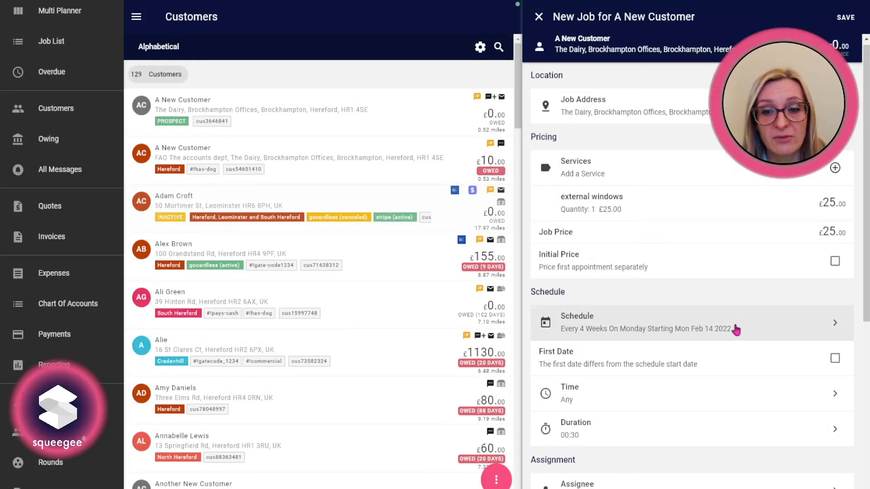
{"action": "scroll", "scroll_direction": "down", "scroll_amount": 3}
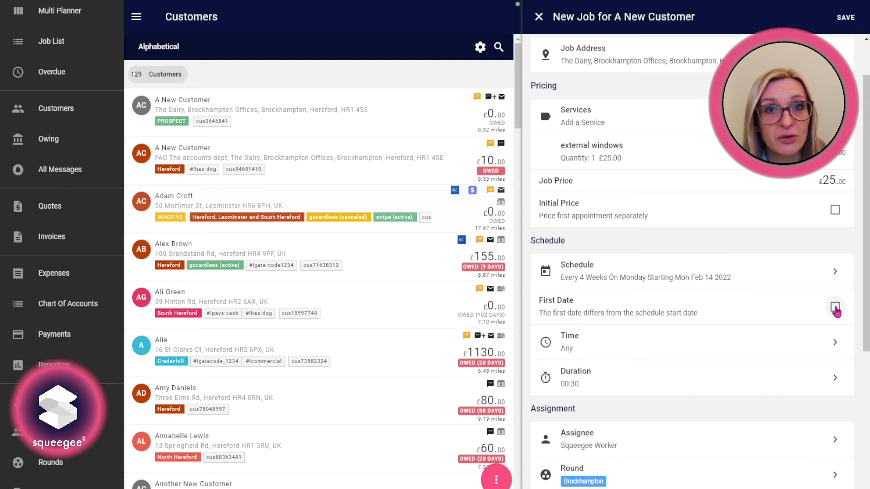
{"action": "scroll", "scroll_direction": "down", "scroll_amount": 3}
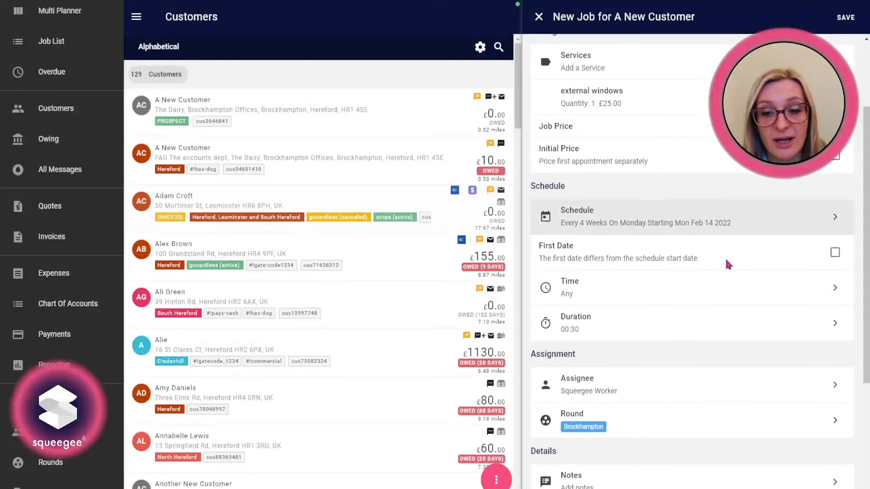